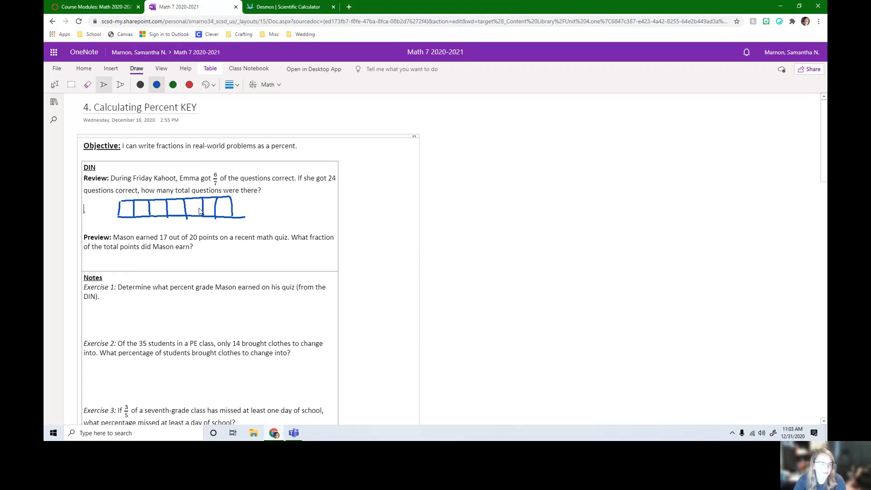
- Circle 6/7 and 24, shade six tape-diagram boxes labelled 4, and write '28 questions'
left_click(120, 84)
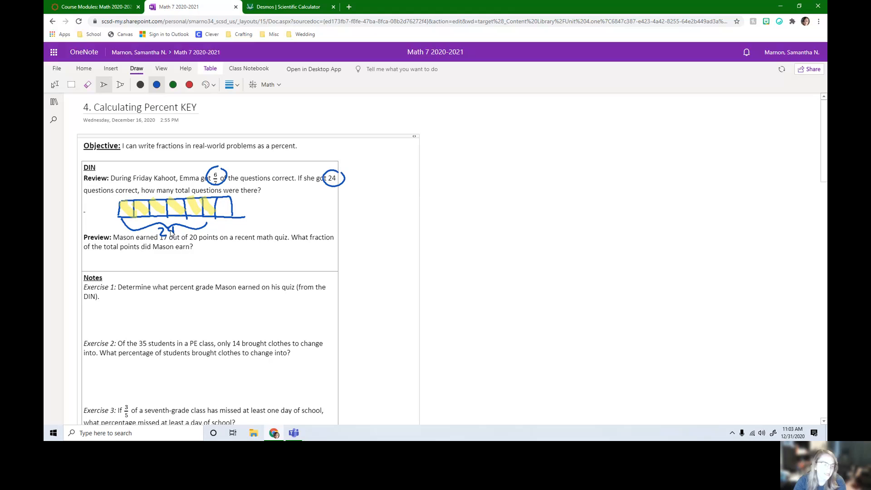
mouse_move(195, 218)
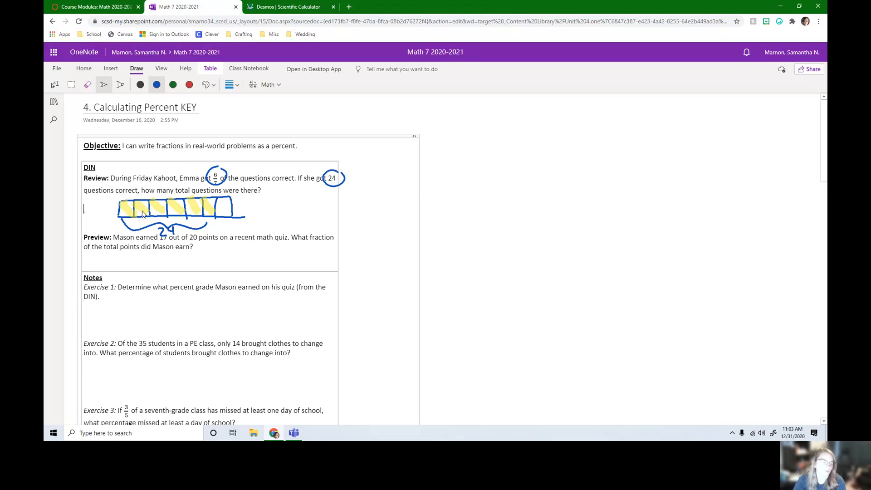
mouse_move(134, 219)
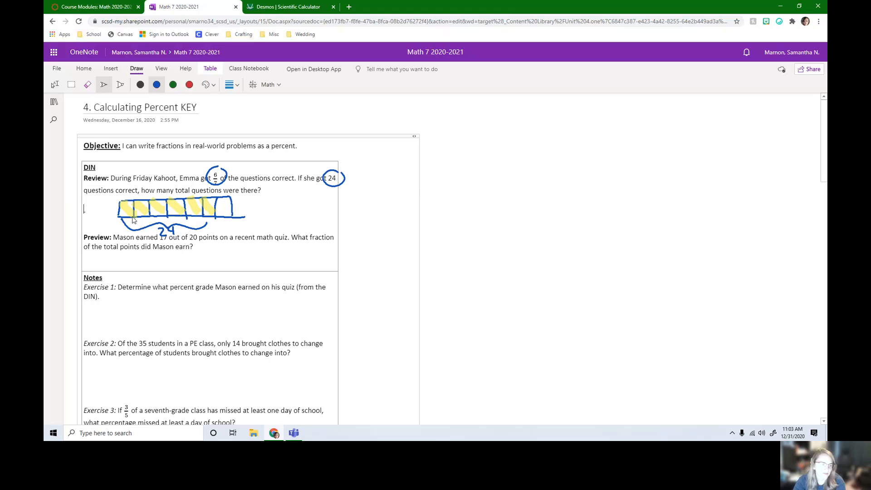
left_click_drag(122, 208, 138, 211)
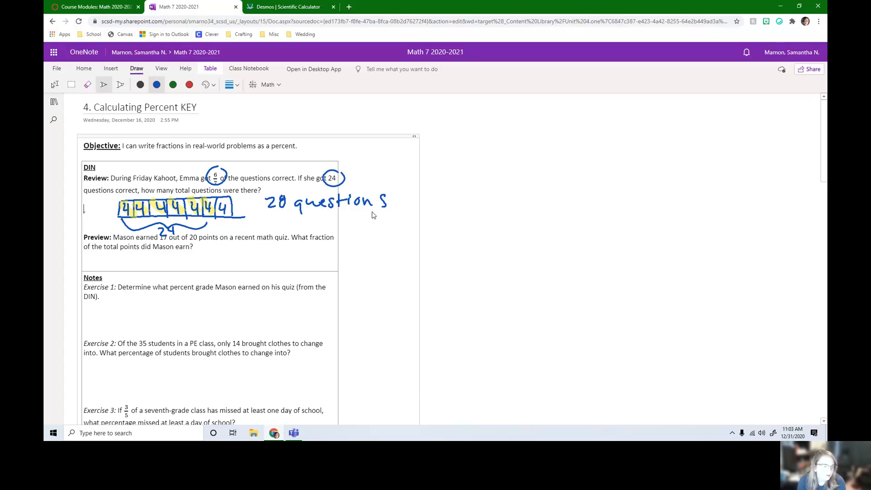
- Circle 17 and 20 in blue and write 17/20 under Preview and Exercise 1
scroll("down", 3)
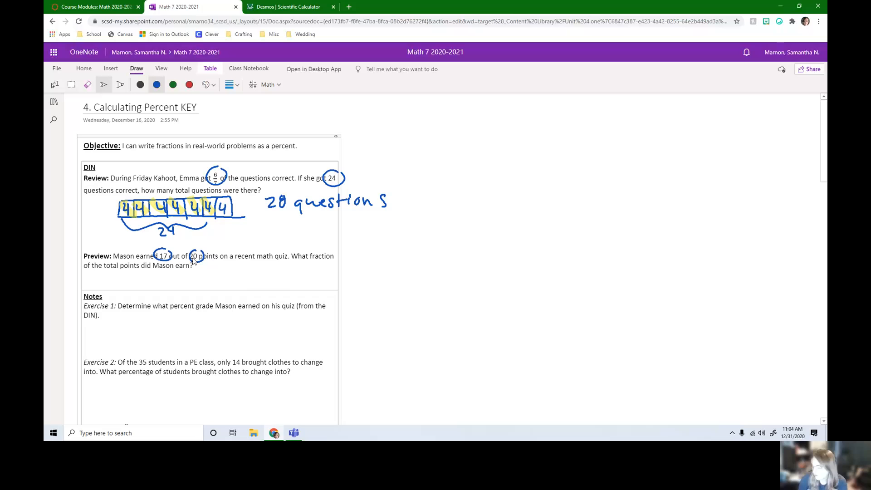
mouse_move(225, 267)
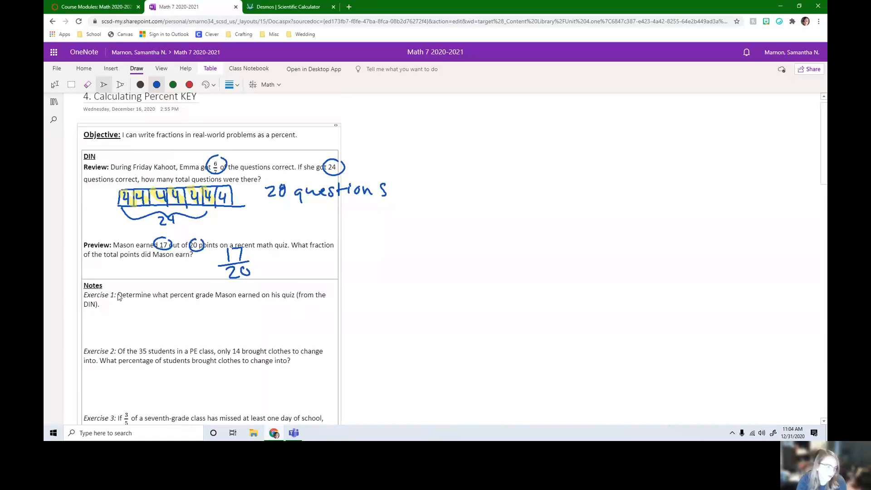
scroll("down", 3)
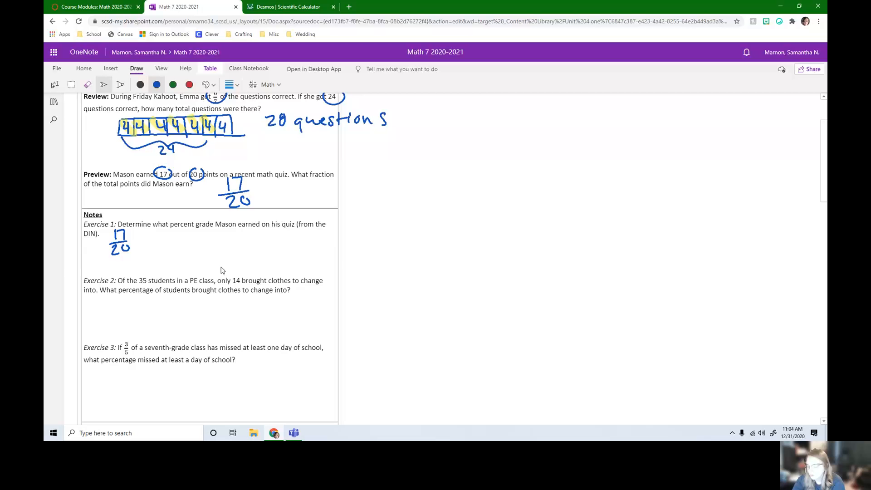
mouse_move(146, 245)
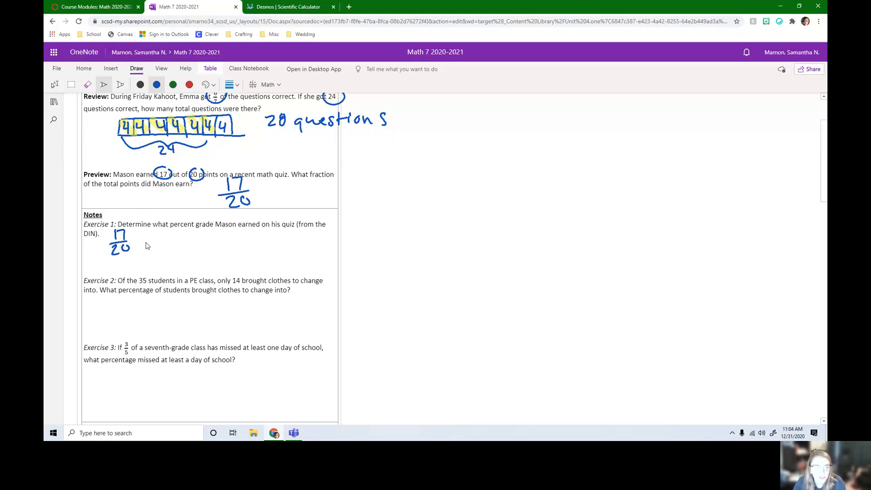
mouse_move(146, 254)
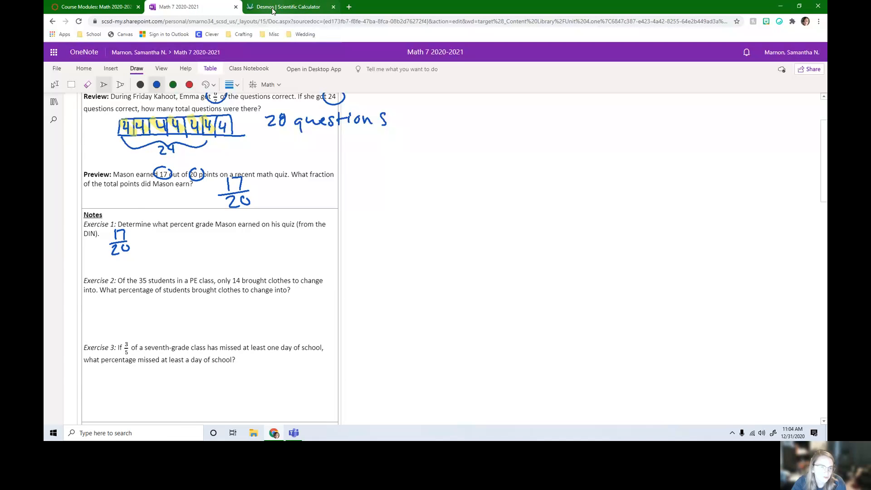
left_click(289, 7)
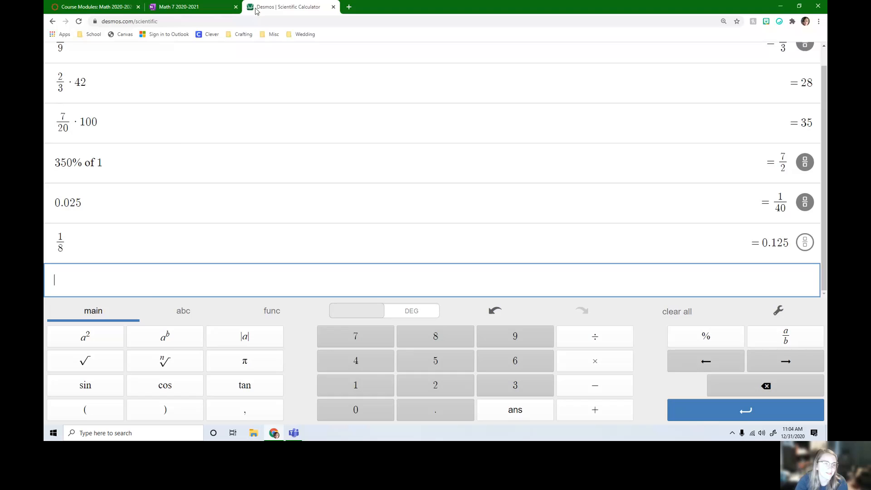
left_click(178, 6)
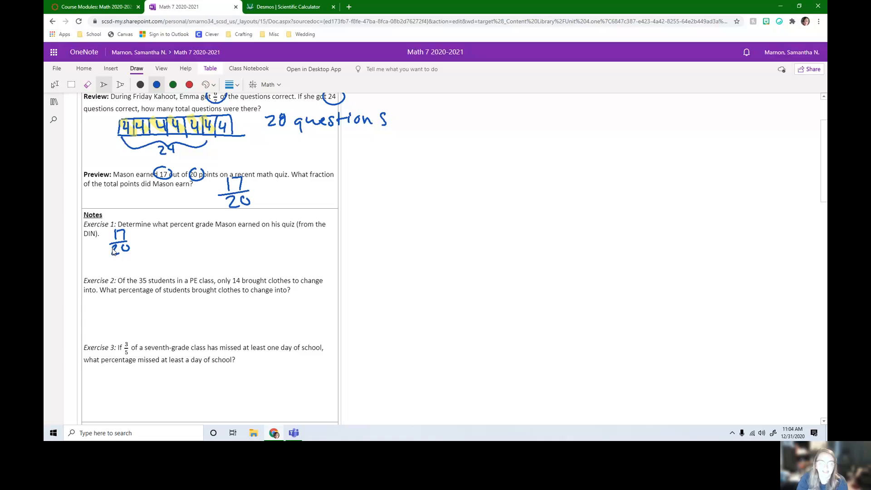
left_click(84, 125)
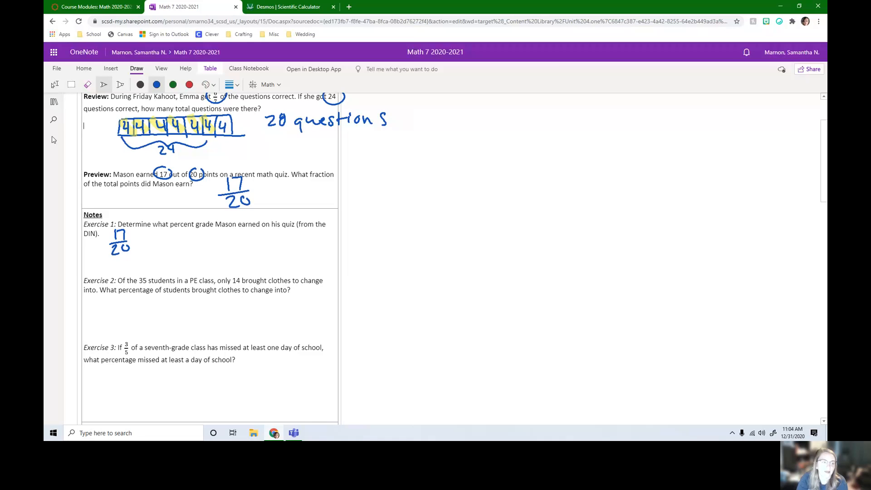
left_click(54, 102)
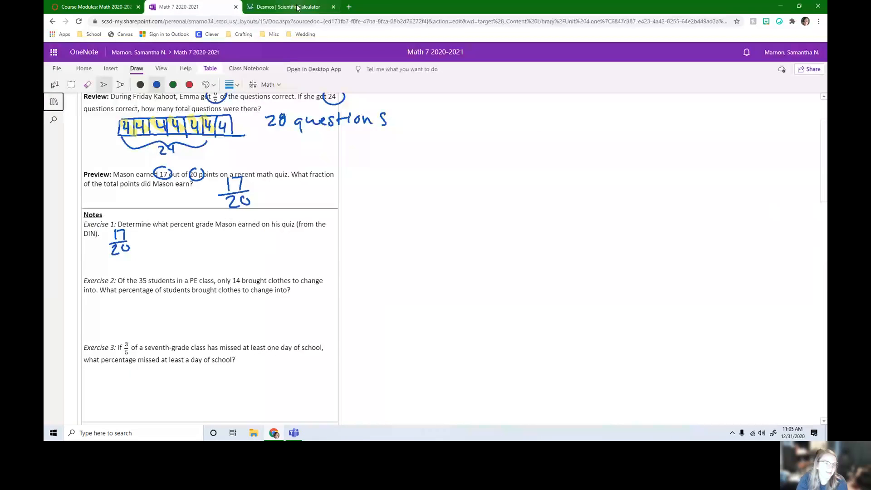
- Evaluate 17 a/b 20 in Desmos to get 0.85, then return to the OneNote page
left_click(287, 7)
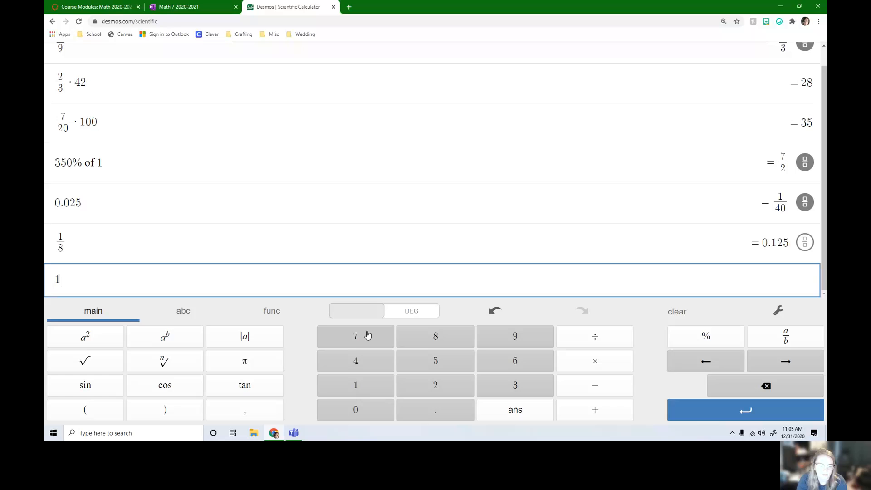
left_click(355, 336)
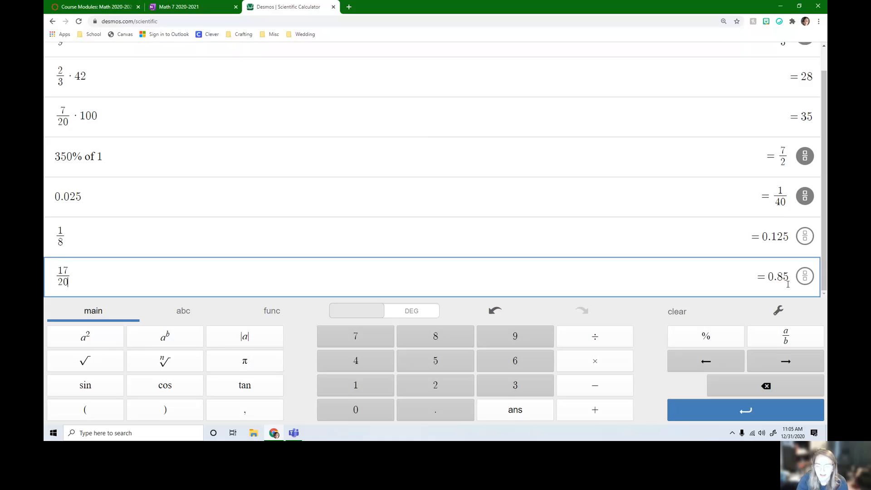
left_click(188, 7)
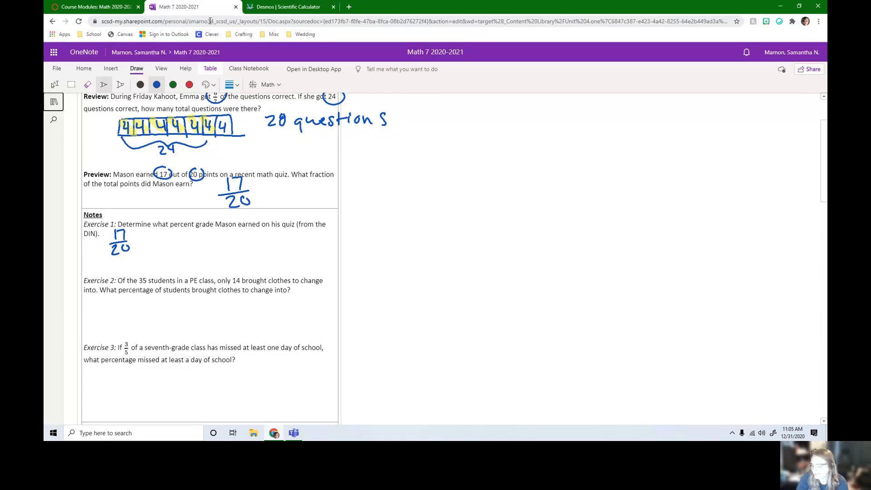
mouse_move(142, 243)
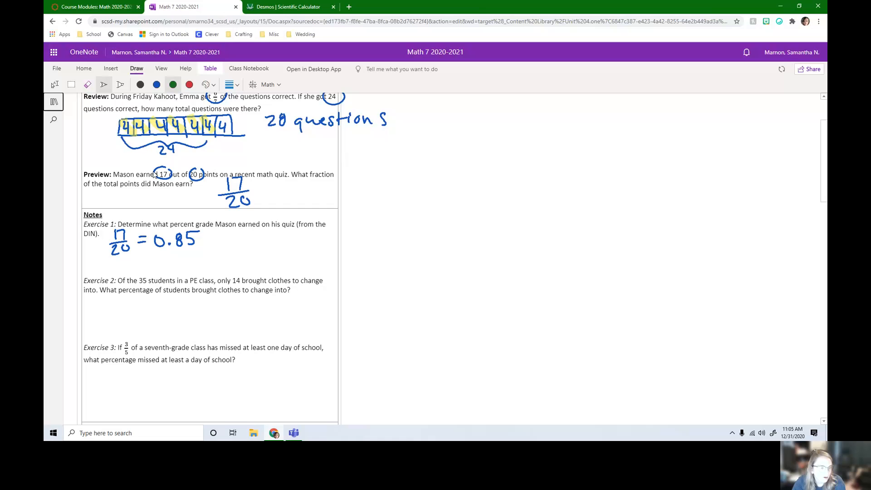
mouse_move(172, 249)
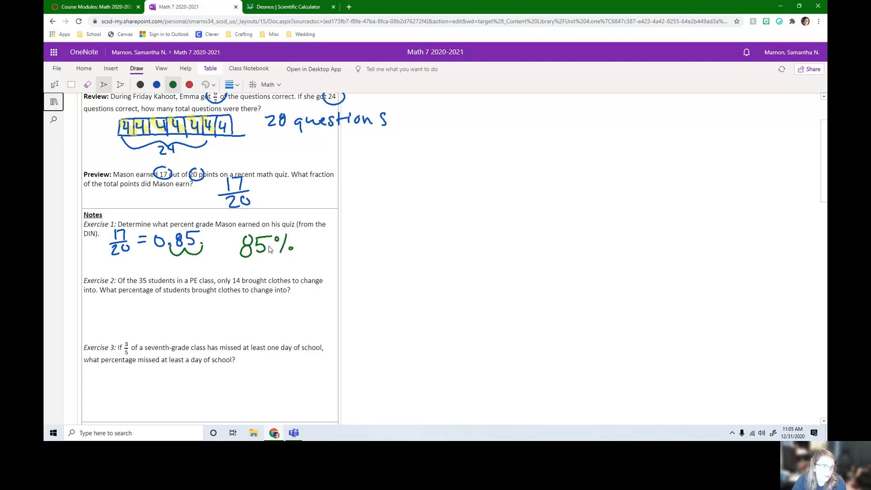
mouse_move(258, 201)
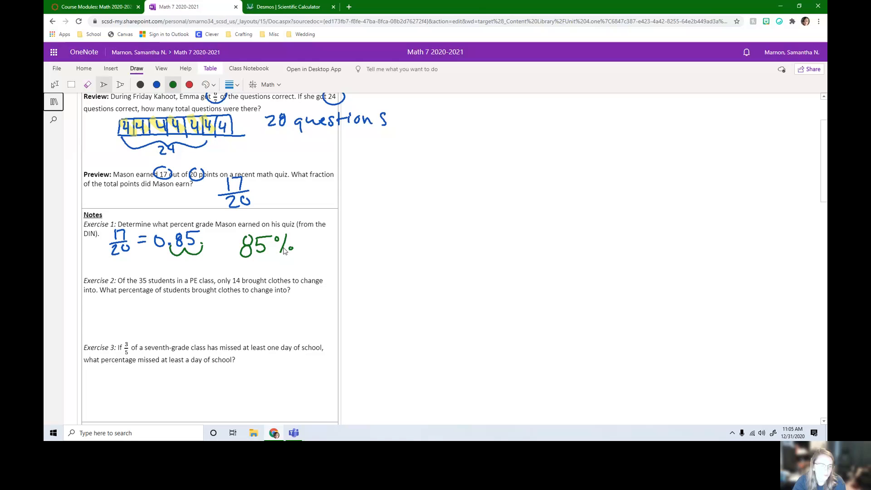
mouse_move(188, 319)
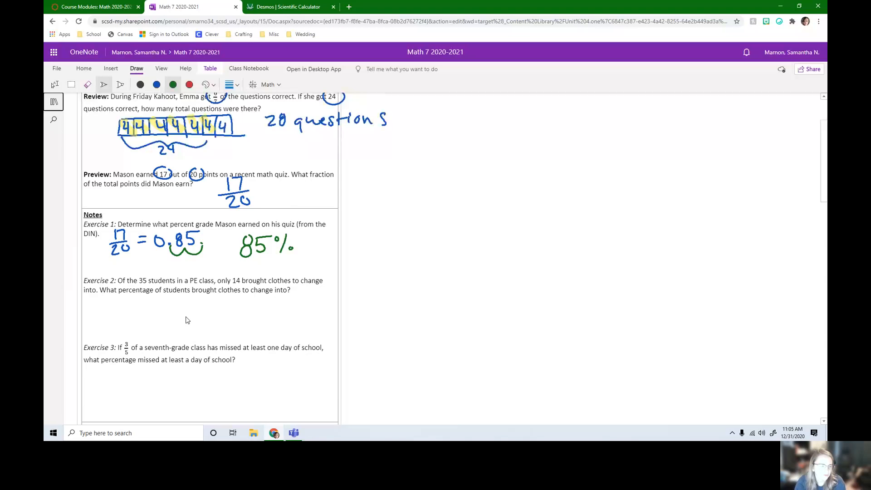
- Circle 35 and 14 in green and write '14/35 =' beneath Exercise 2
scroll("down", 3)
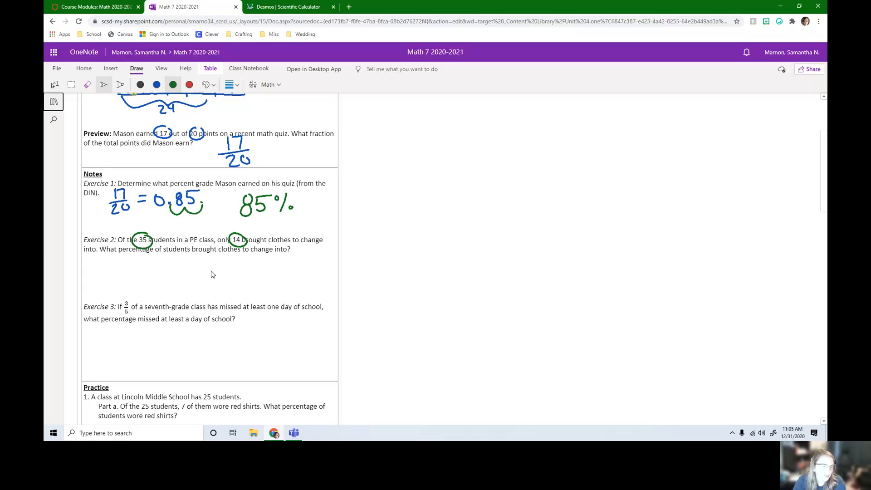
mouse_move(210, 274)
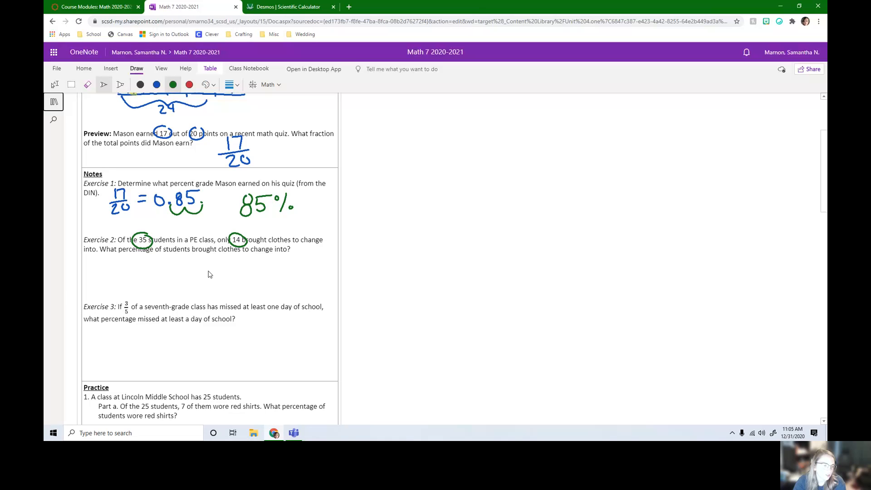
mouse_move(121, 262)
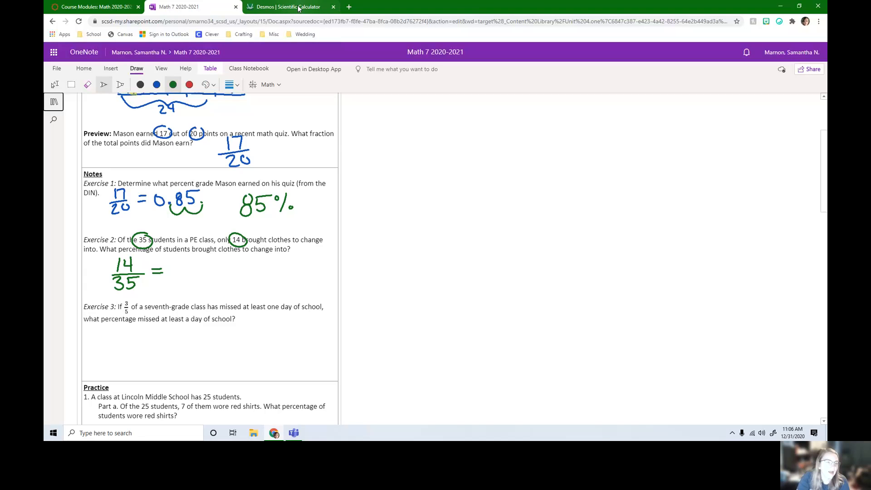
mouse_move(287, 7)
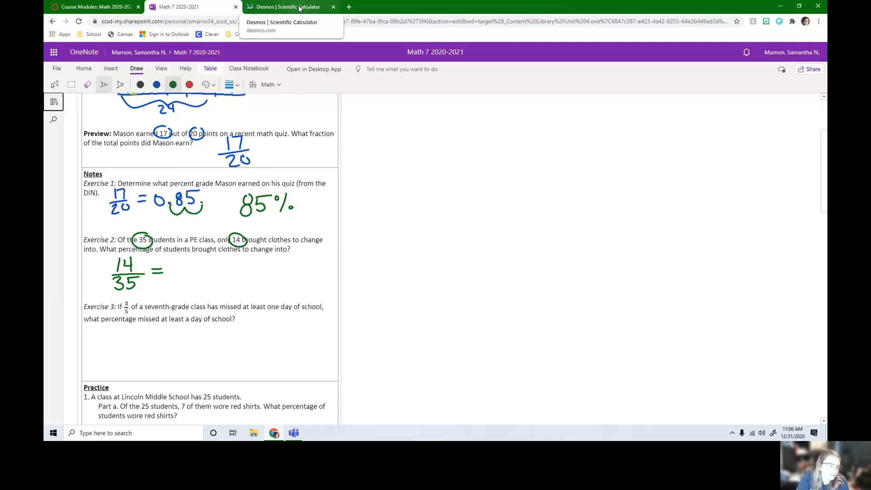
- Evaluate 14/35 in Desmos as 0.4 and return to the Math 7 notes
left_click(287, 7)
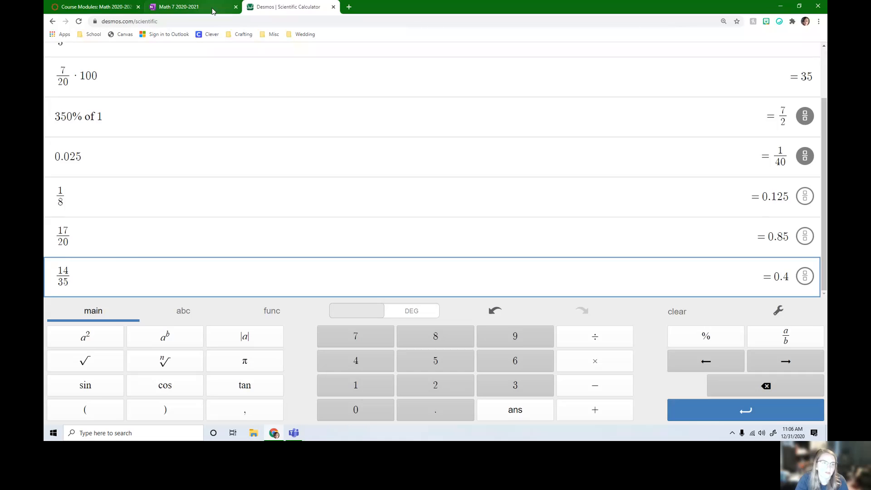
left_click(183, 7)
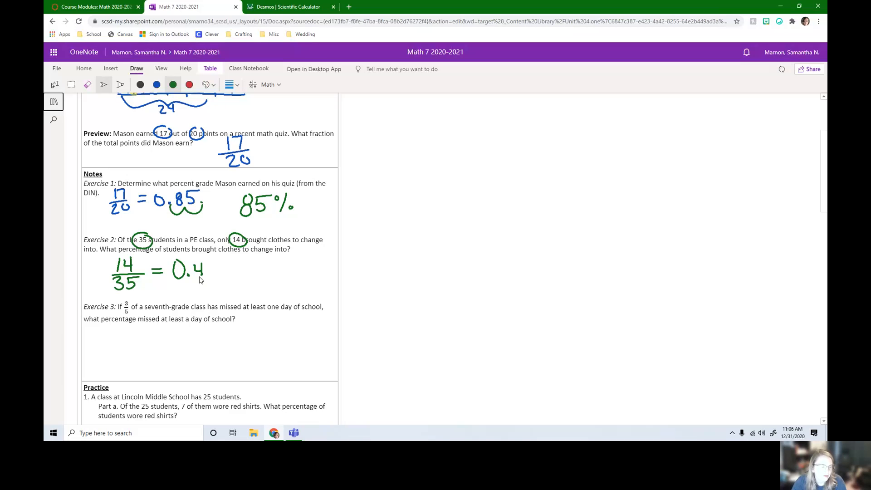
mouse_move(184, 194)
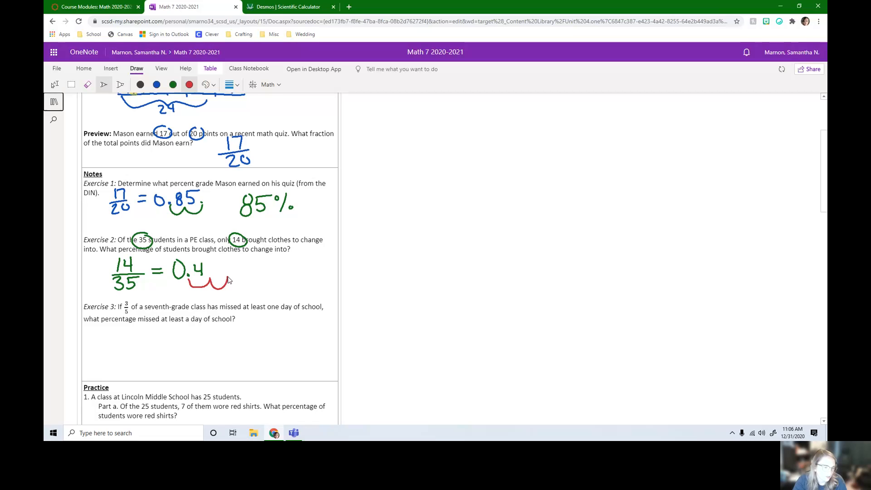
mouse_move(205, 279)
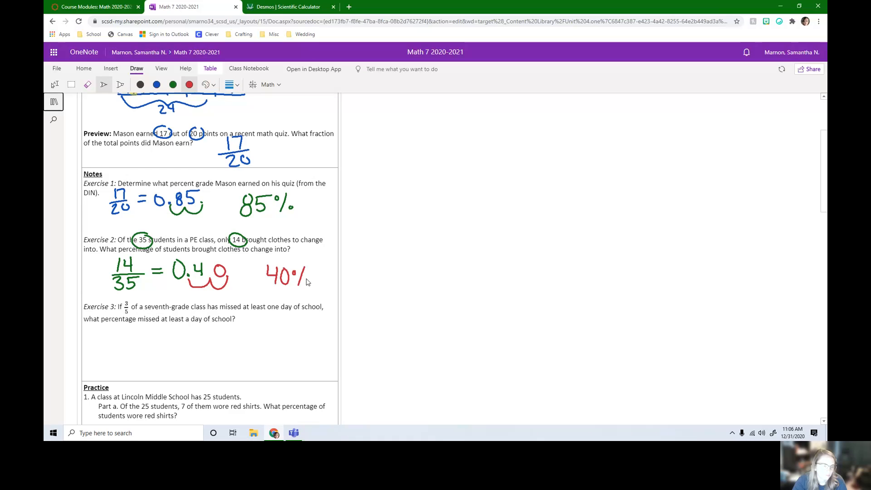
mouse_move(314, 297)
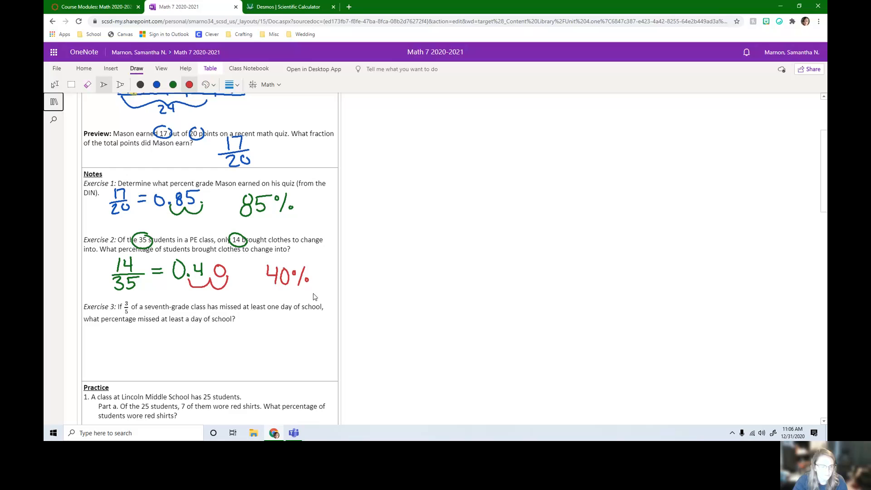
mouse_move(129, 305)
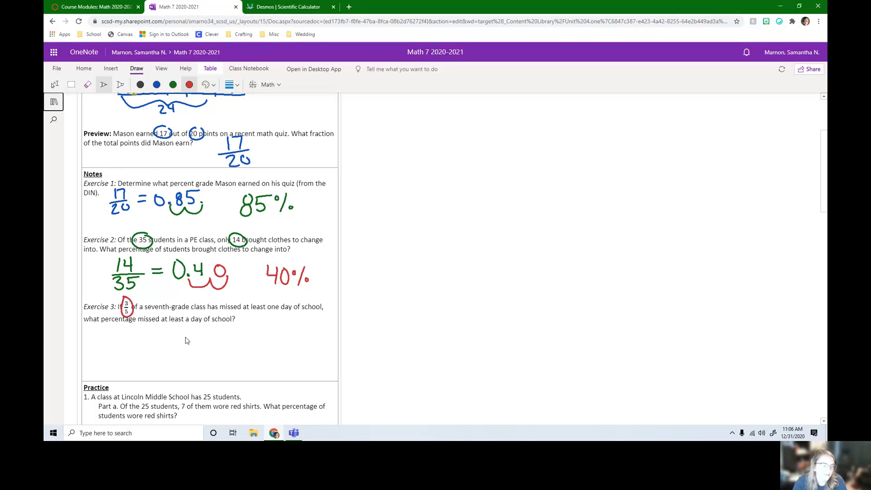
mouse_move(303, 313)
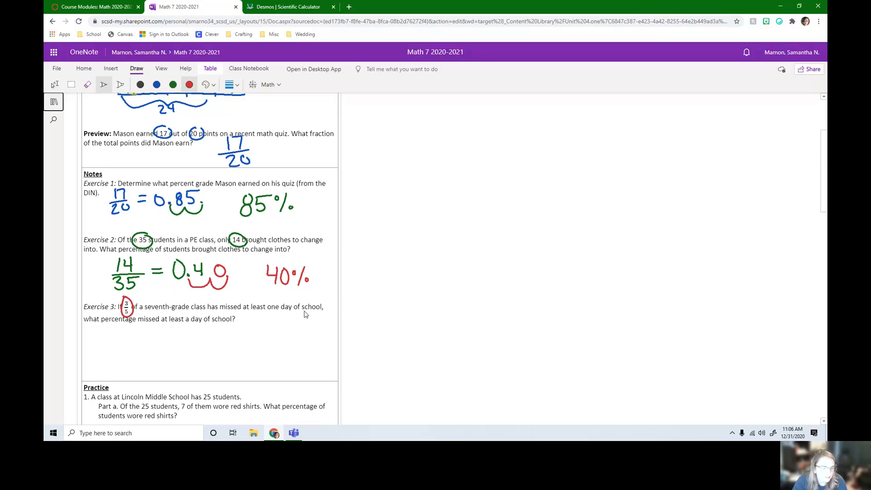
mouse_move(138, 329)
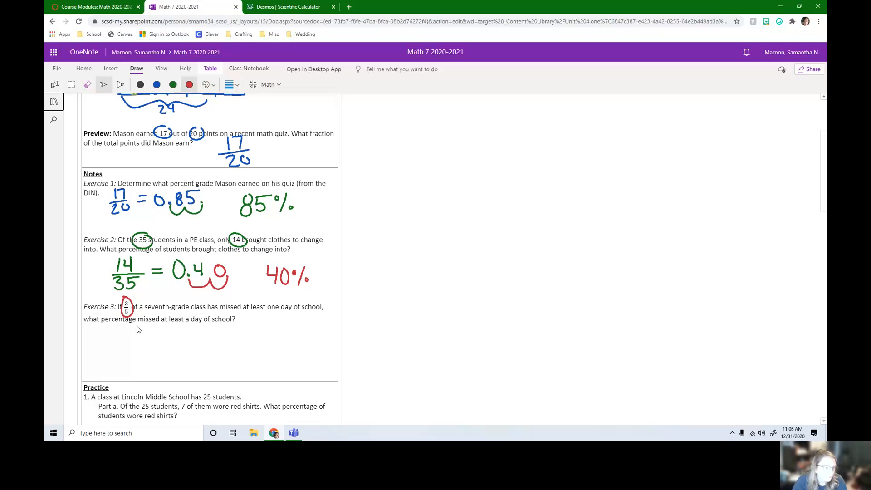
mouse_move(176, 327)
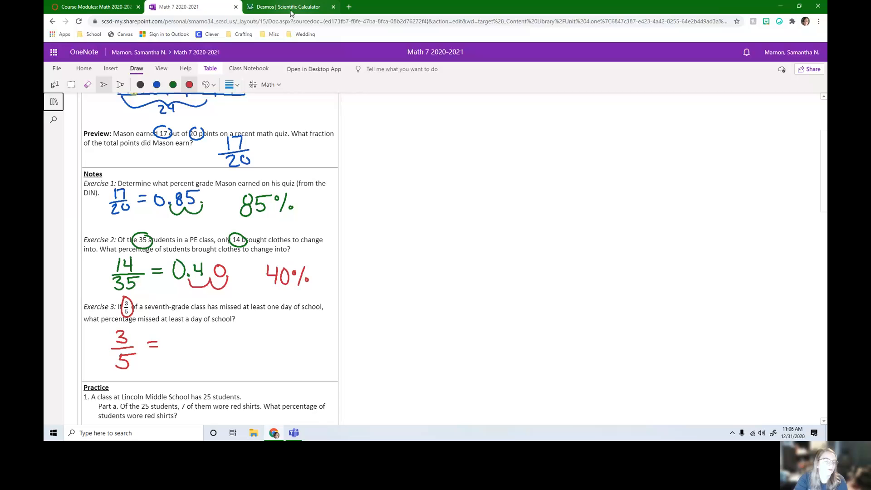
- Write '3/5 =' in red ink beneath Exercise 3, then bring up the Desmos calculator
left_click(288, 7)
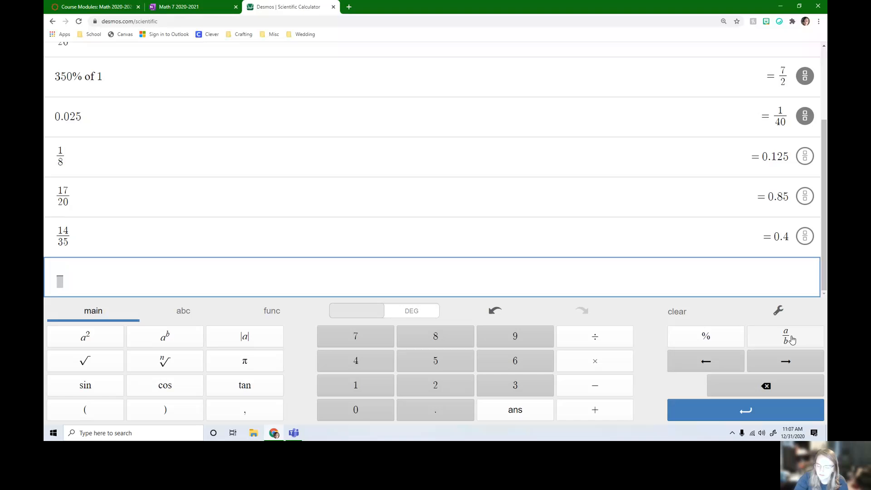
- Enter 3 a/b 5 in Desmos to get 0.6, then return to the notes page
left_click(785, 336)
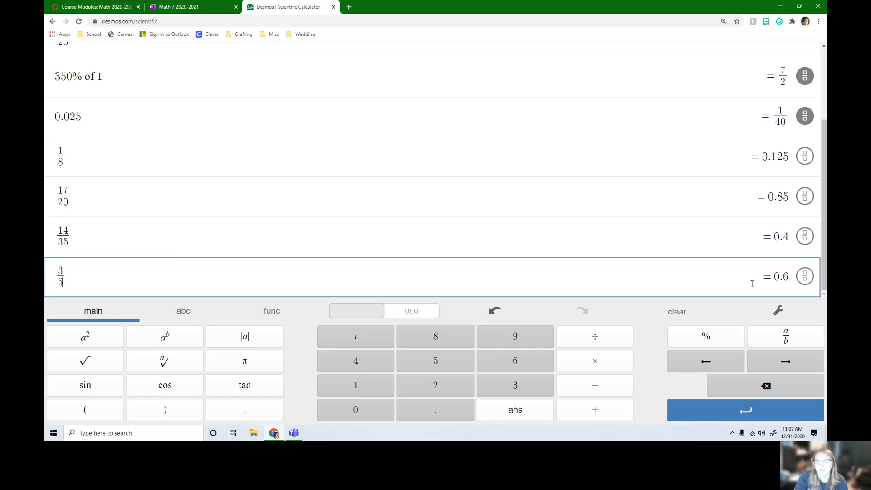
left_click(191, 7)
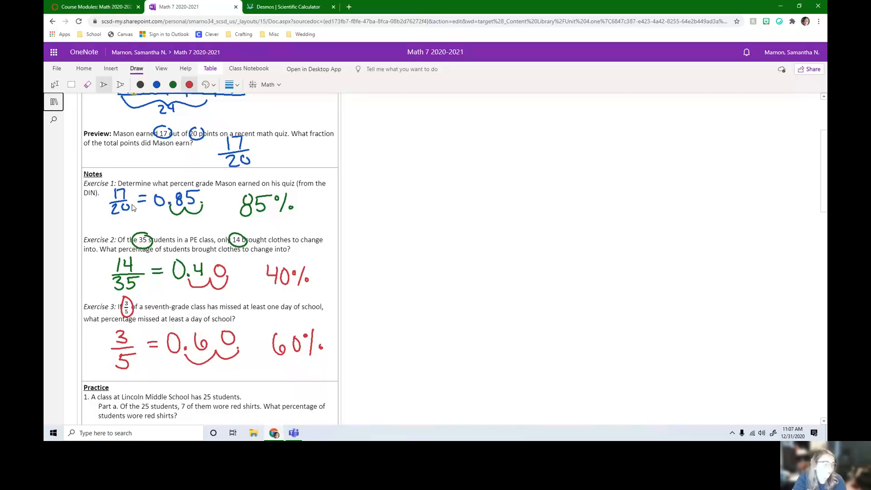
mouse_move(227, 247)
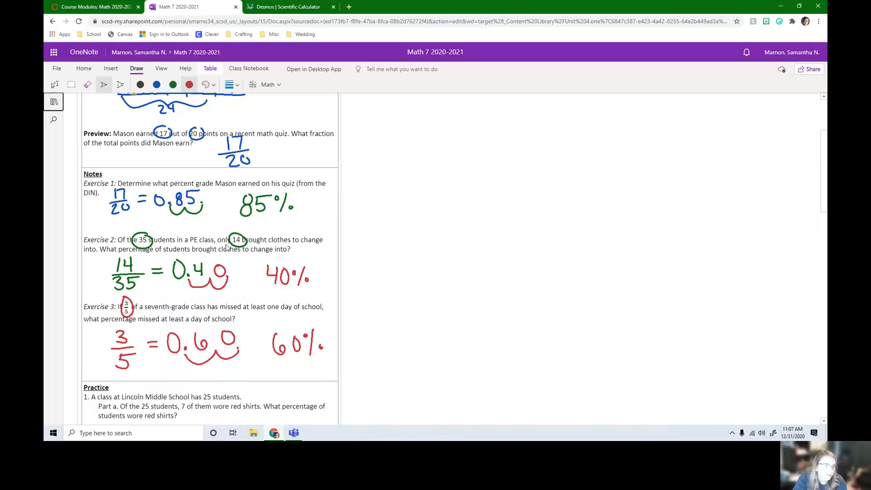
mouse_move(200, 255)
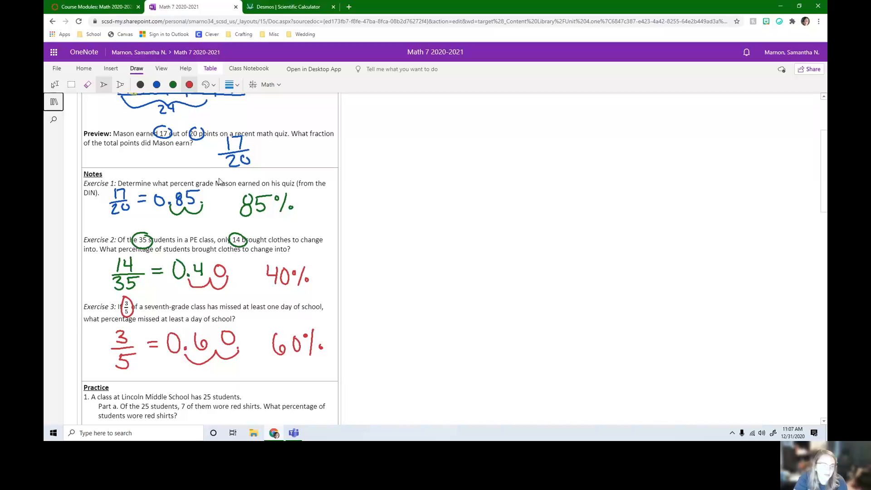
mouse_move(265, 281)
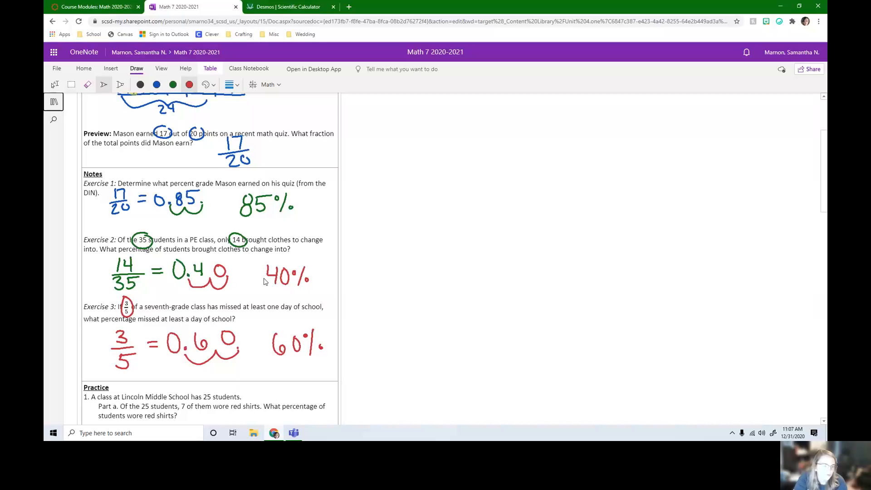
mouse_move(200, 252)
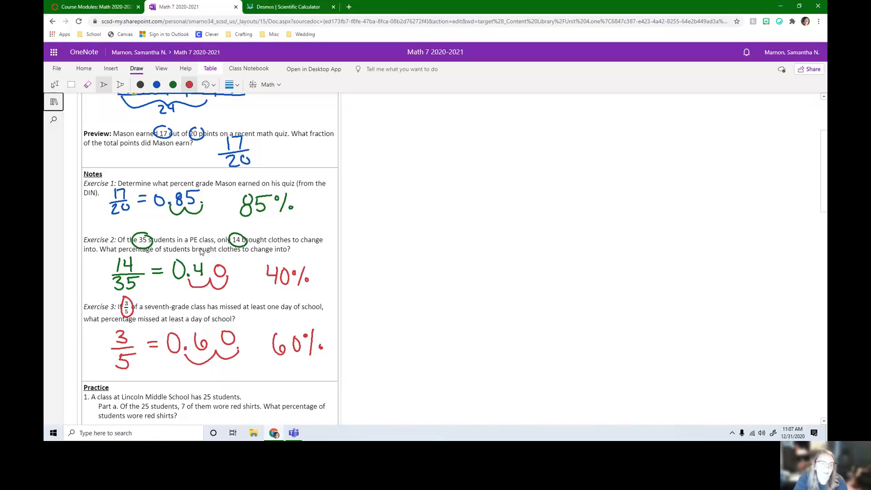
scroll("down", 3)
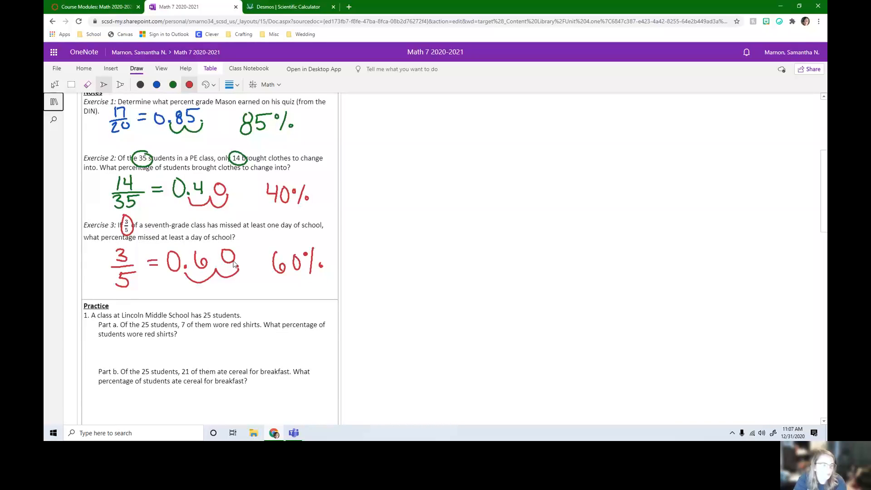
scroll("down", 3)
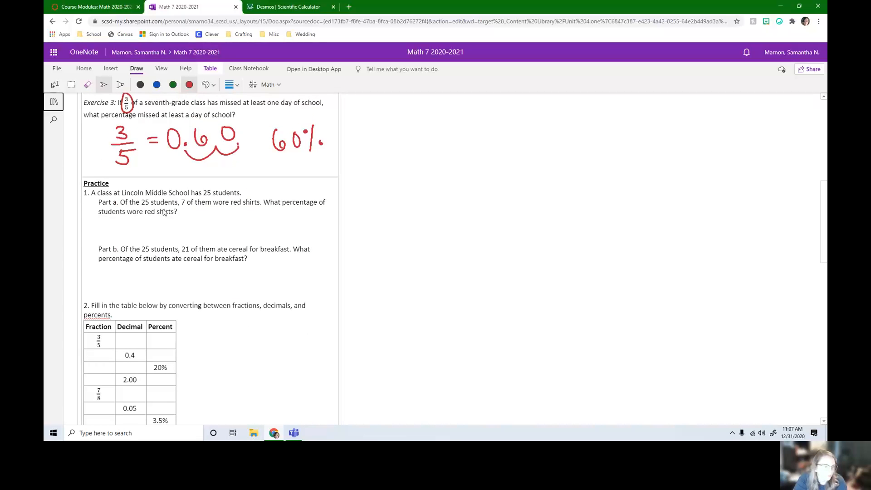
scroll("down", 3)
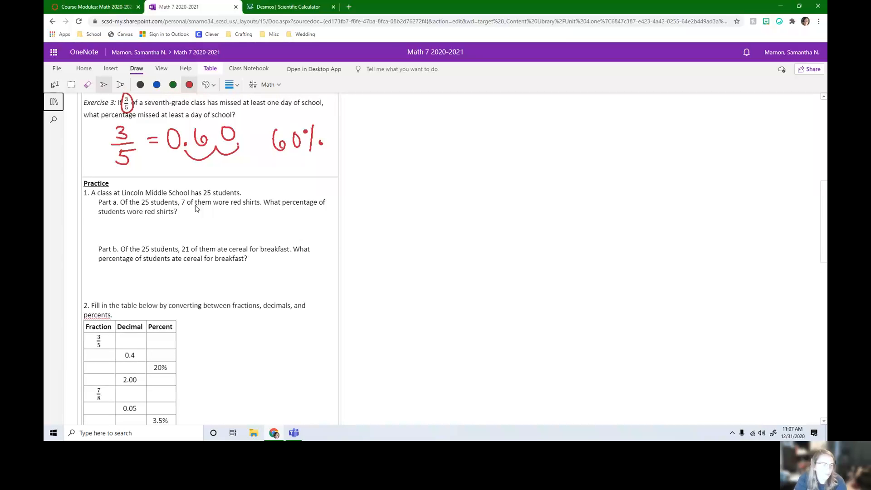
scroll("down", 3)
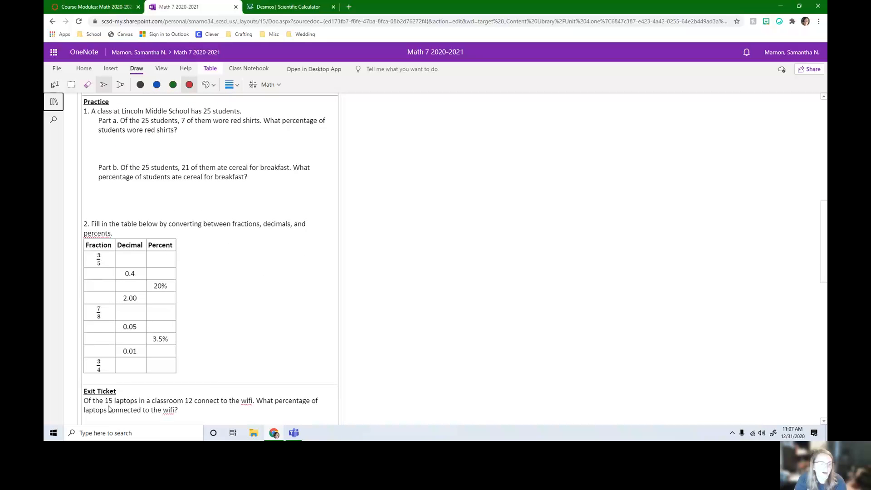
scroll("up", 3)
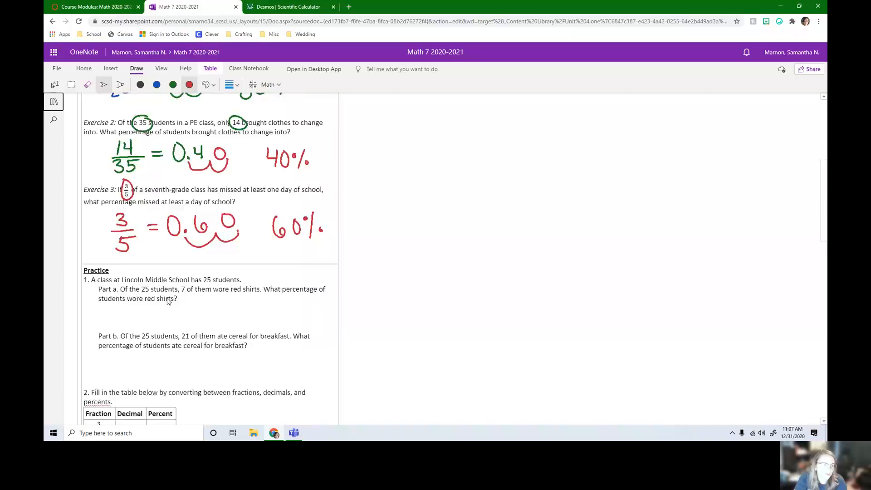
scroll("up", 3)
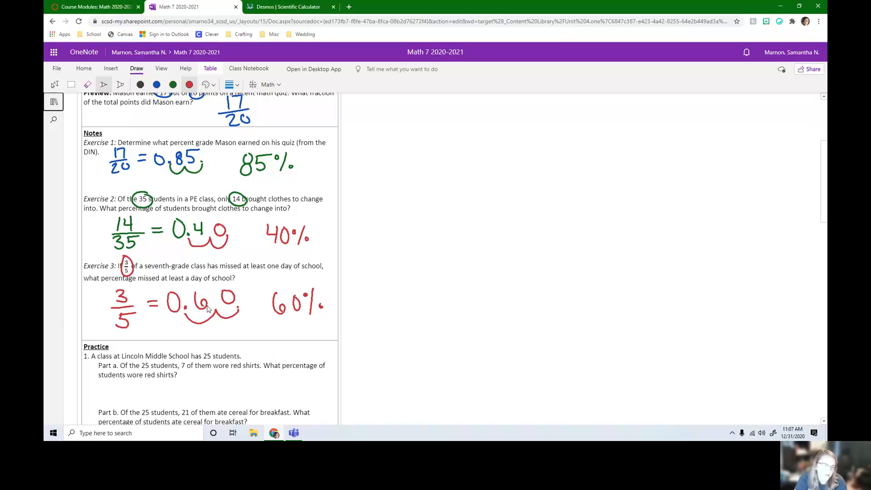
mouse_move(210, 311)
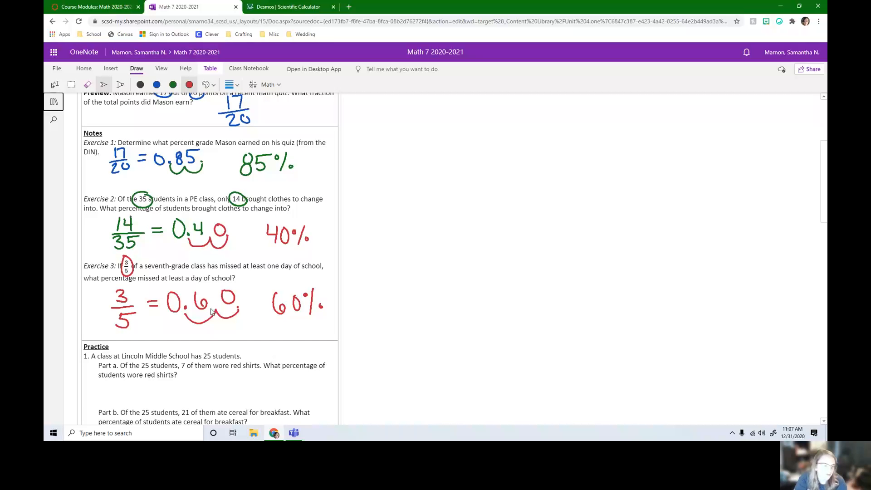
mouse_move(309, 315)
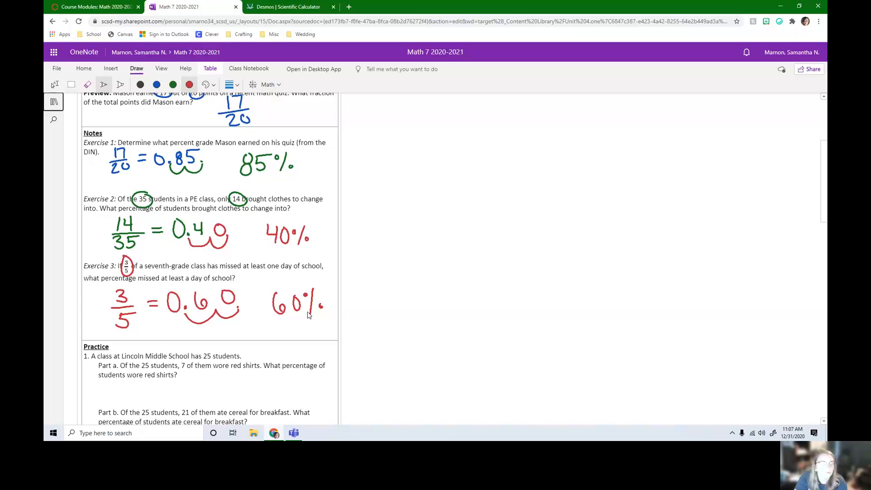
mouse_move(315, 318)
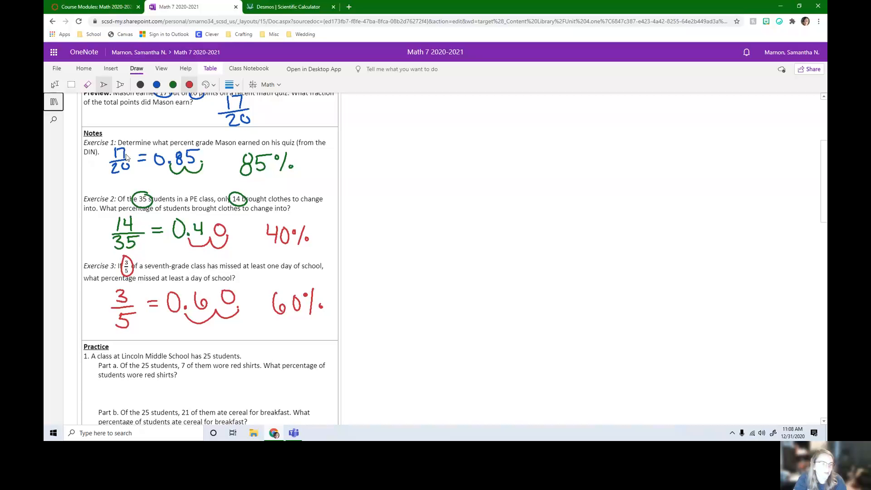
mouse_move(188, 170)
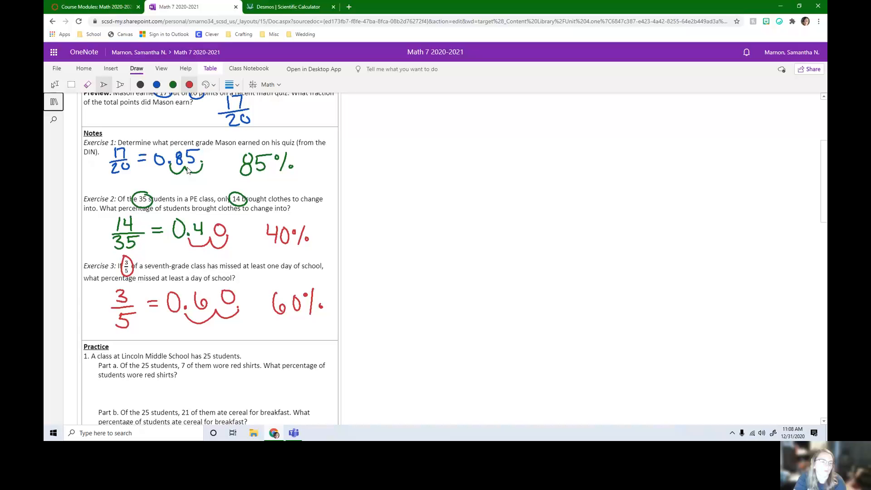
mouse_move(266, 186)
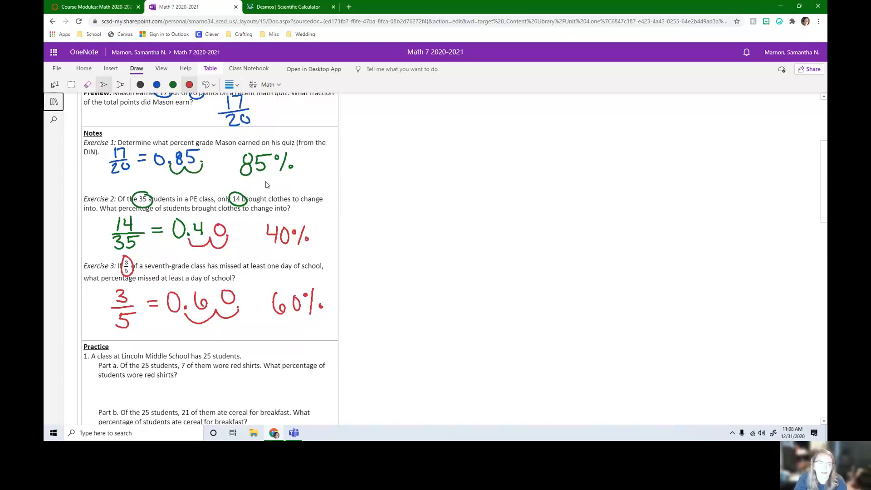
scroll("down", 3)
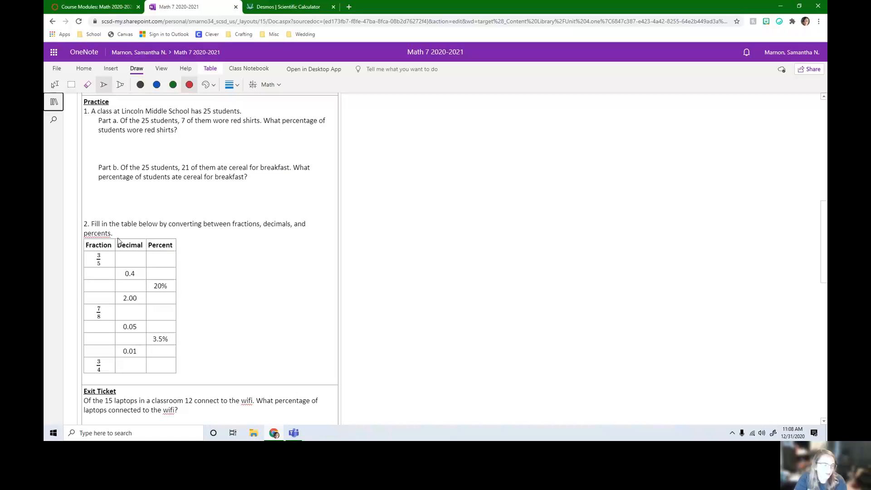
mouse_move(142, 285)
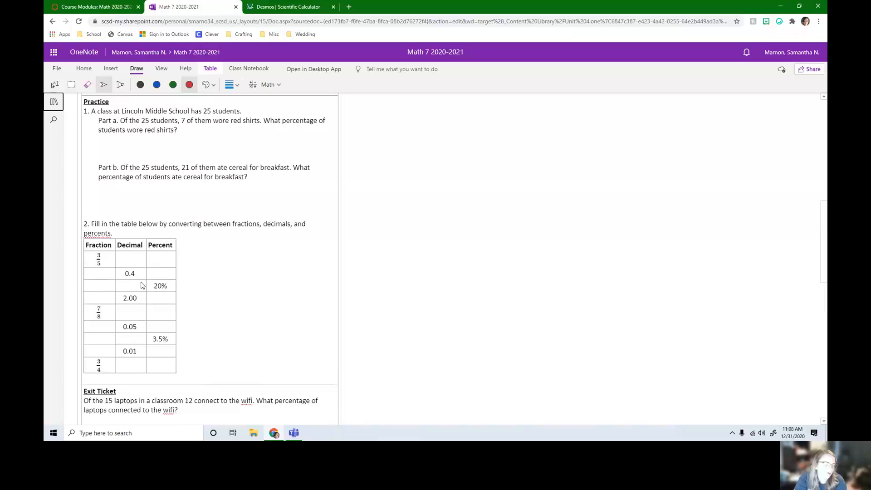
scroll("down", 3)
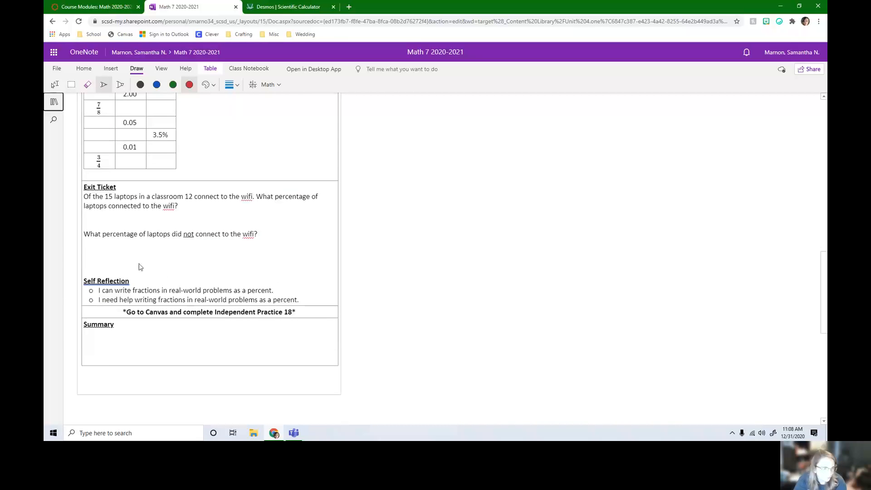
scroll("up", 3)
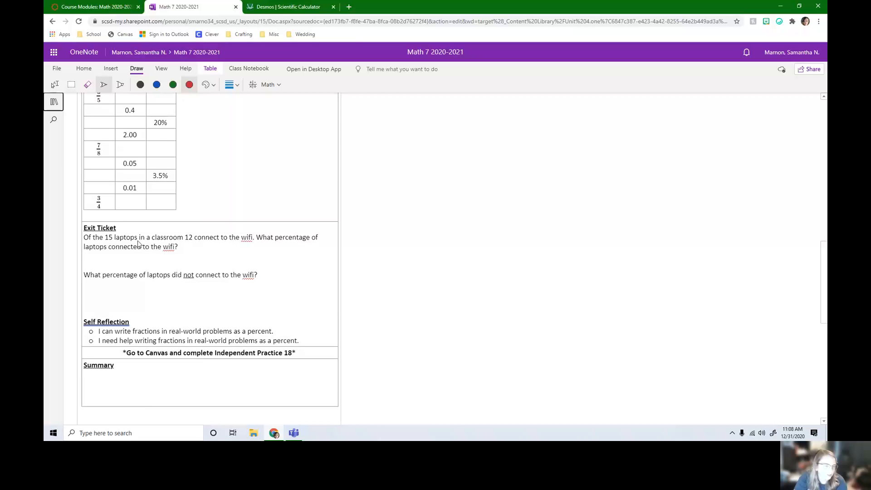
mouse_move(133, 266)
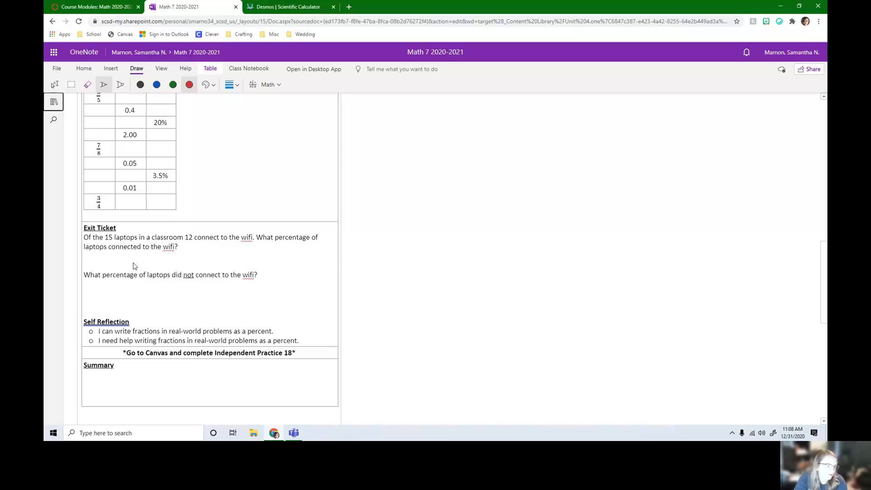
mouse_move(169, 252)
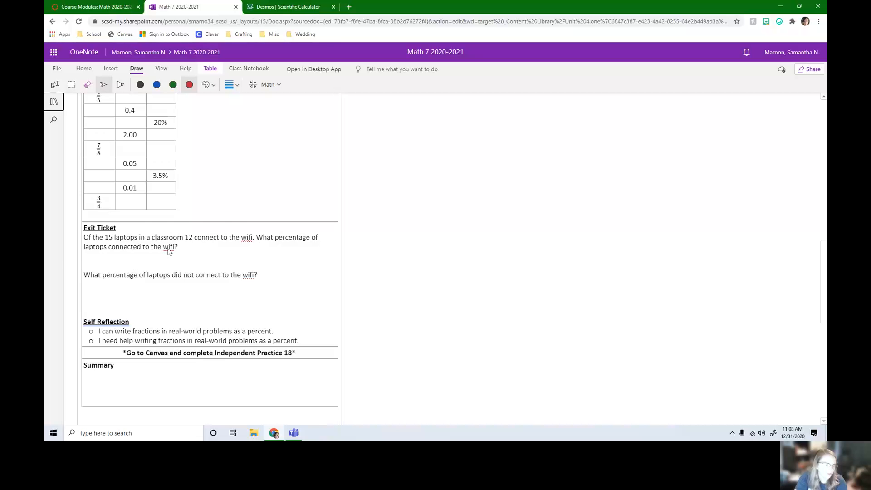
mouse_move(191, 285)
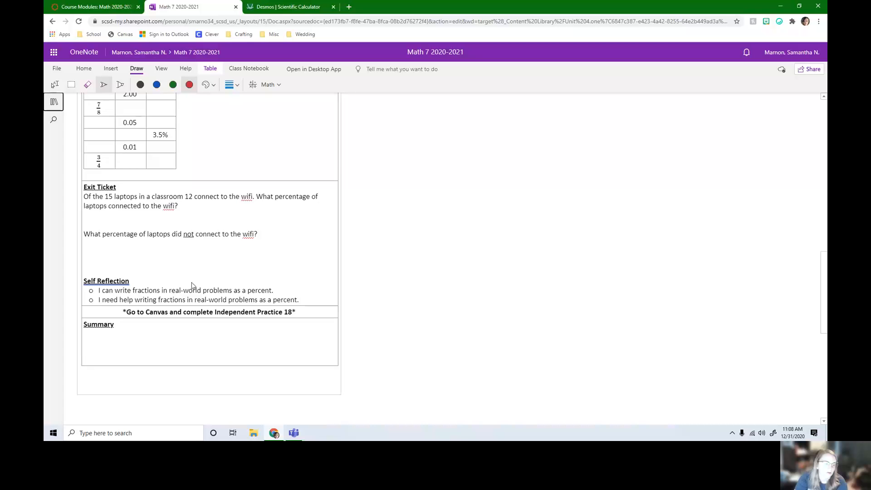
mouse_move(171, 316)
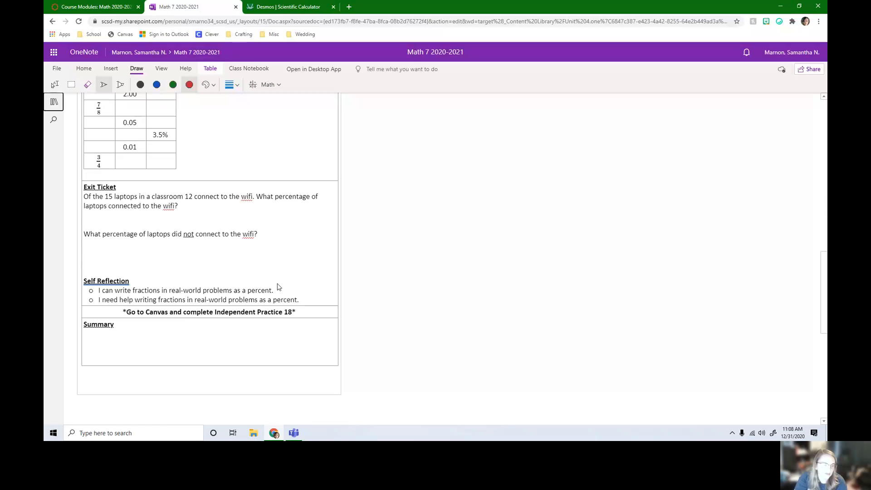
scroll("up", 3)
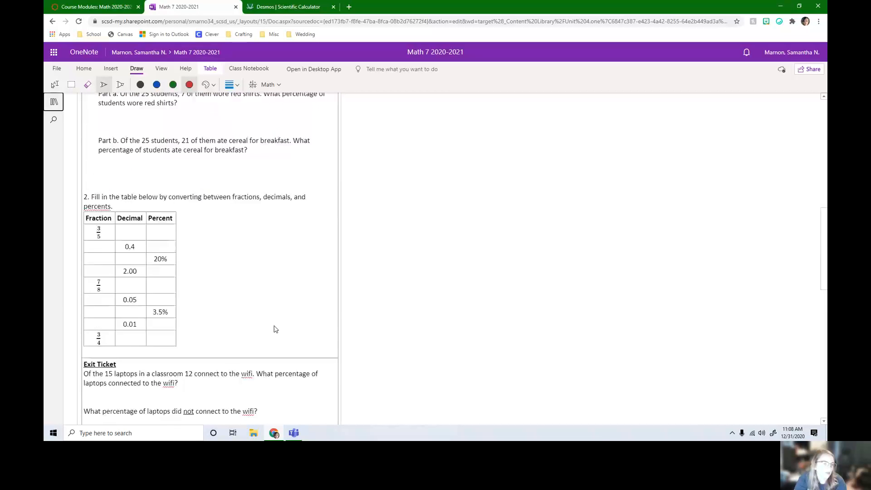